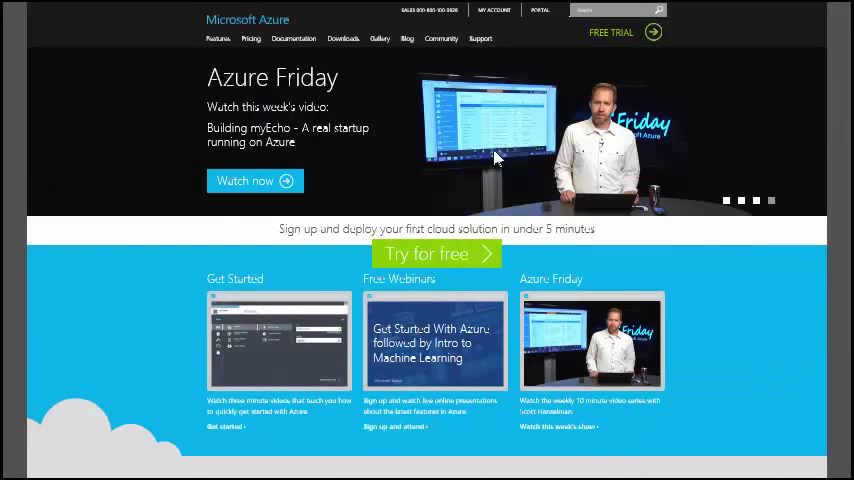
# Step: Go to the Manage your Azure account page from the Azure homepage
pyautogui.click(494, 12)
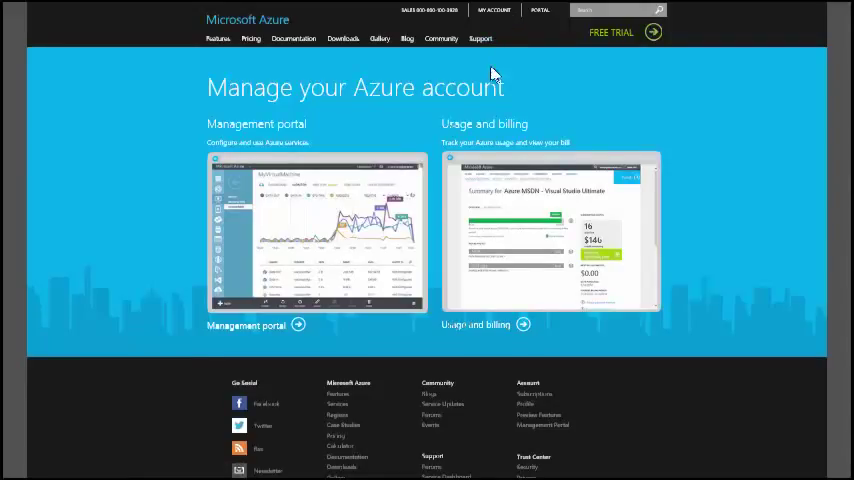
pyautogui.moveTo(344, 250)
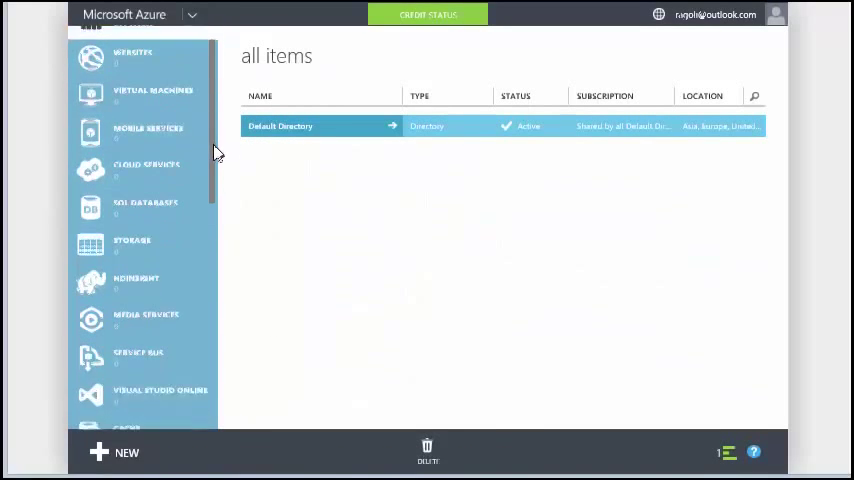
# Step: Switch to the Recovery Services section of the Management Portal
pyautogui.scroll(-3)
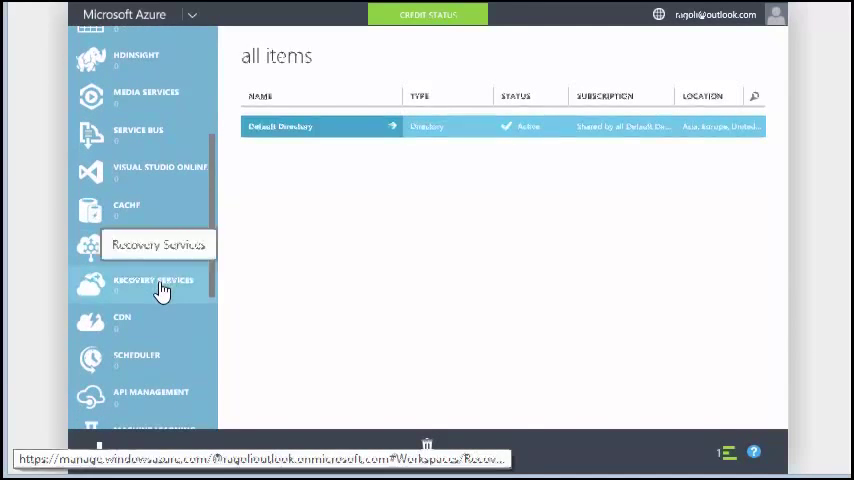
pyautogui.click(152, 284)
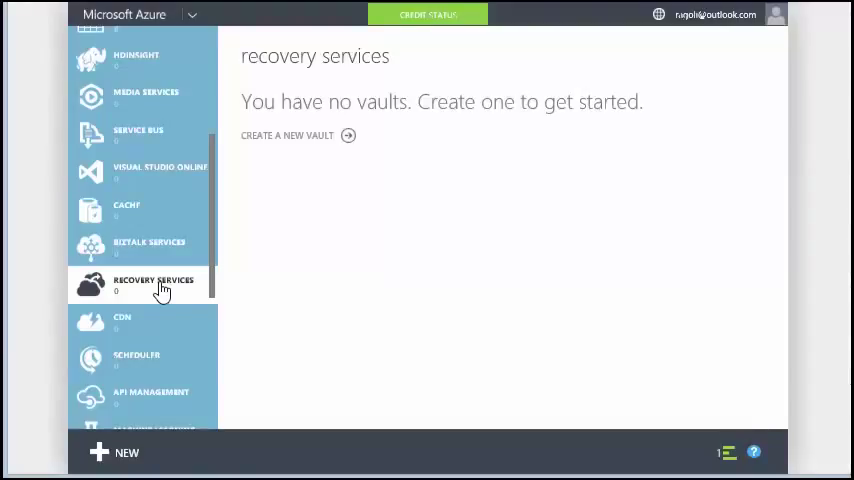
pyautogui.moveTo(356, 148)
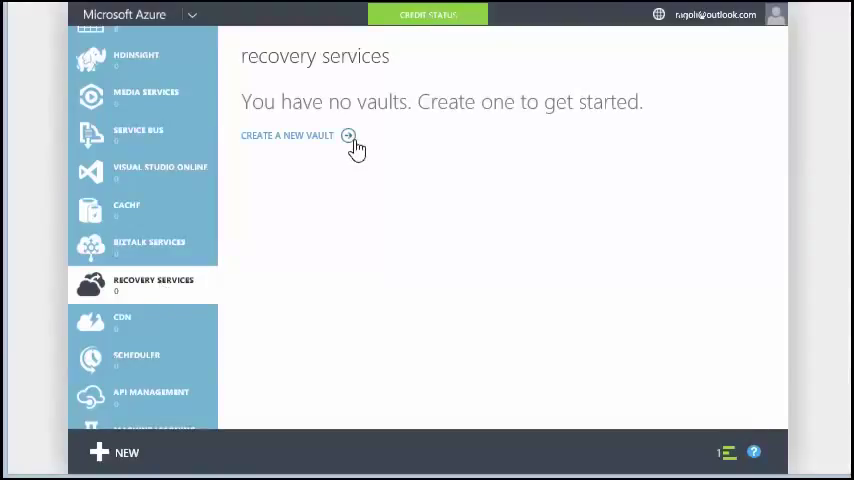
# Step: Start a Backup Vault quick create and set its region to Southeast Asia
pyautogui.click(288, 136)
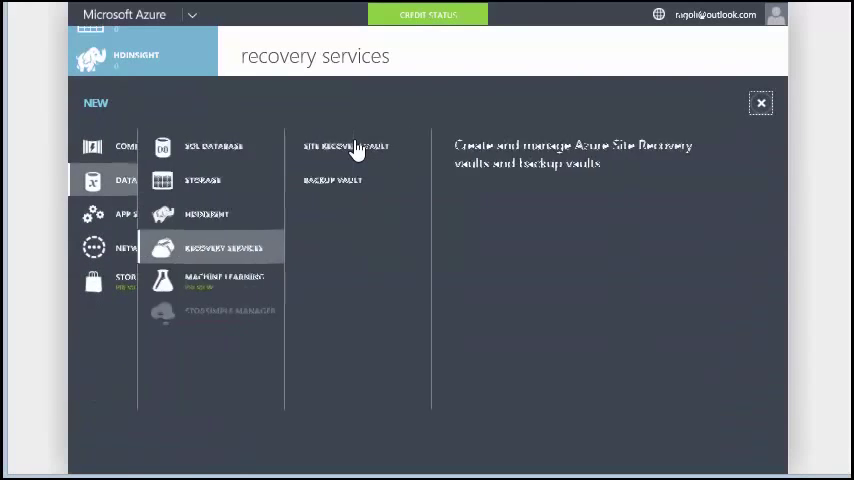
pyautogui.click(340, 180)
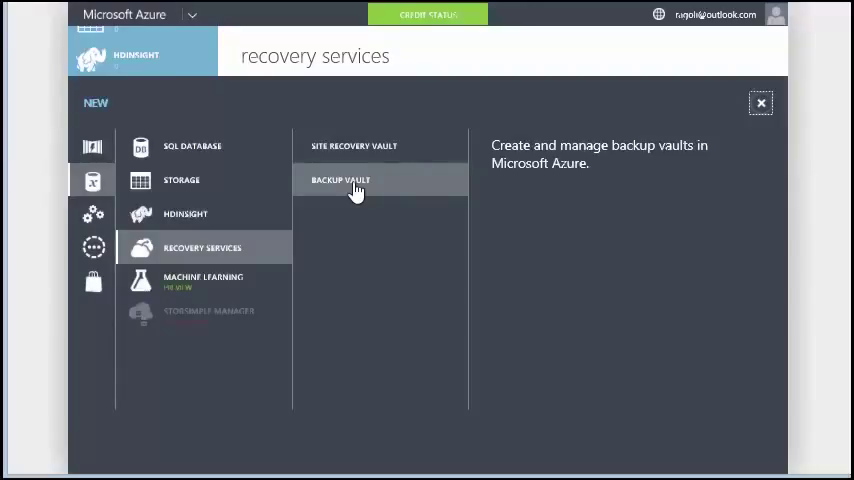
pyautogui.click(340, 180)
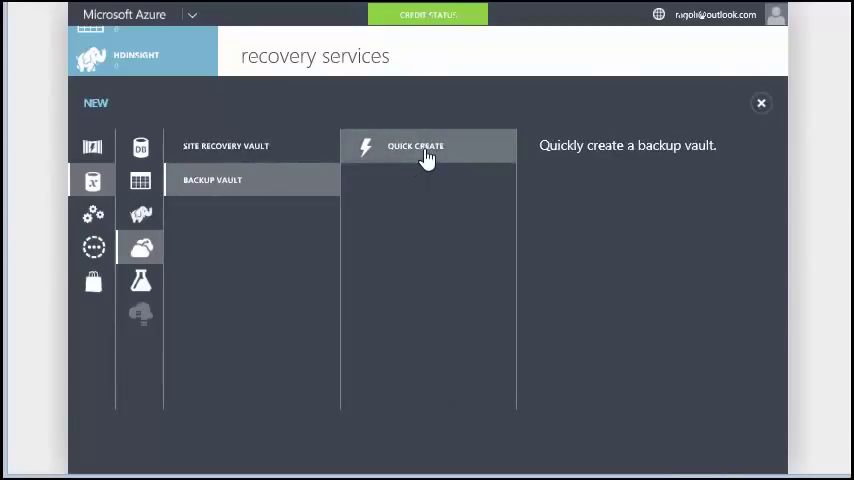
pyautogui.click(428, 144)
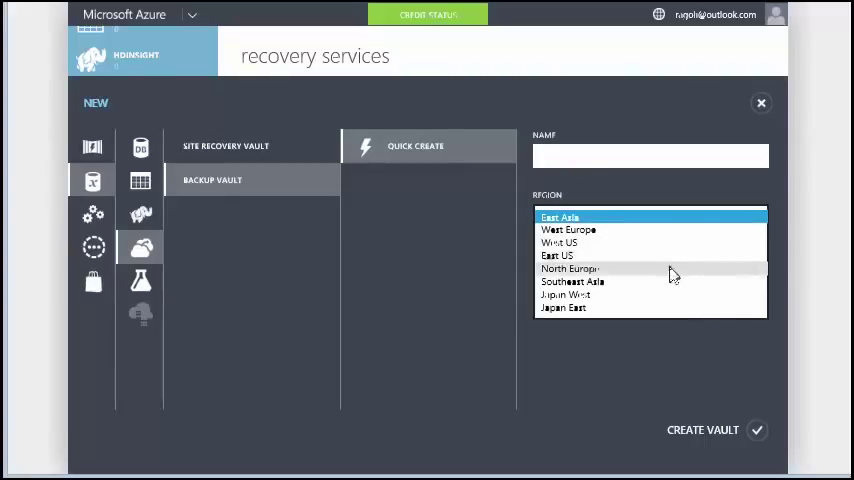
pyautogui.moveTo(648, 230)
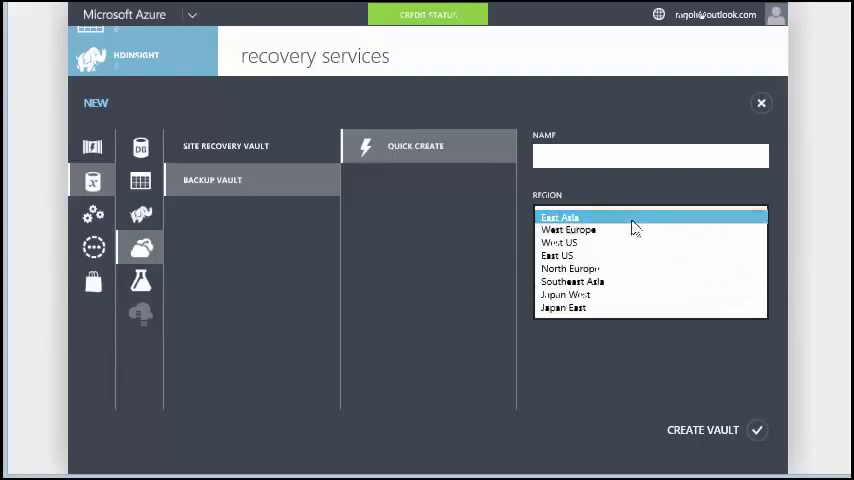
pyautogui.moveTo(616, 282)
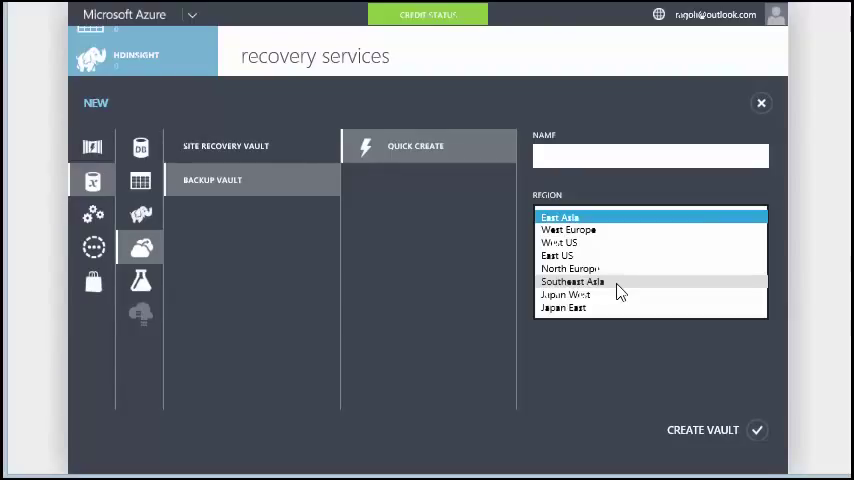
pyautogui.click(572, 280)
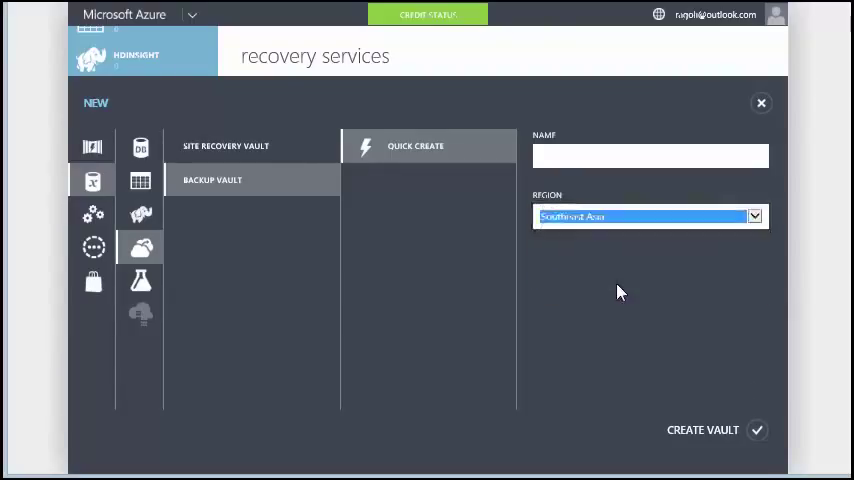
# Step: Name the vault 'BranchFileShares' and create it
pyautogui.click(650, 156)
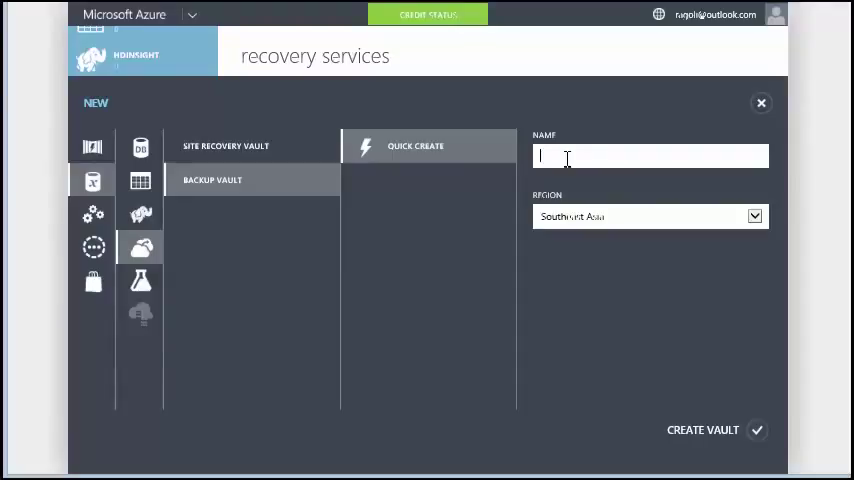
pyautogui.write('BranchFileShares')
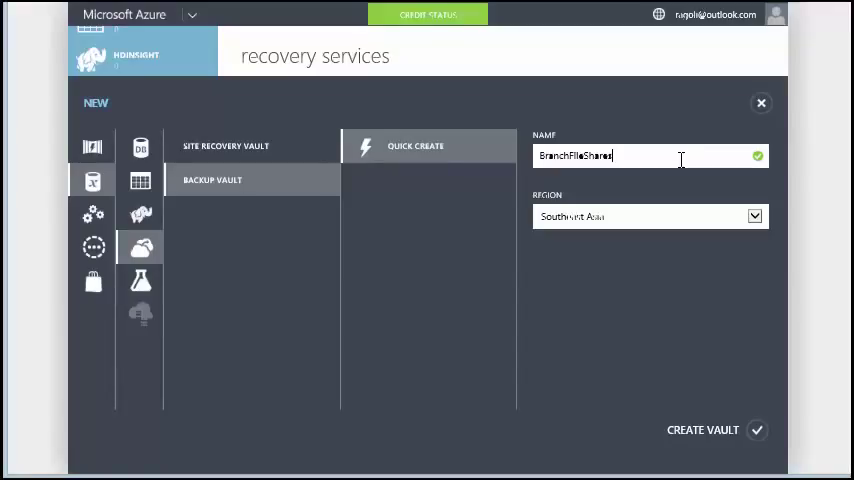
pyautogui.moveTo(758, 430)
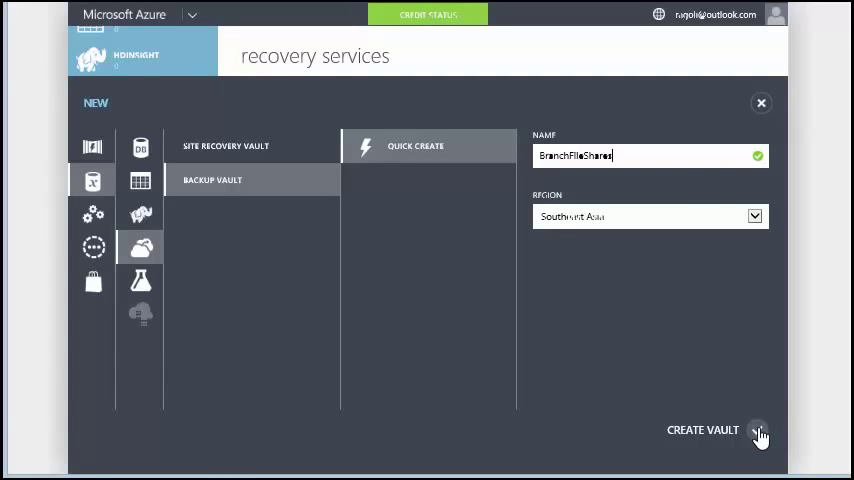
pyautogui.click(756, 428)
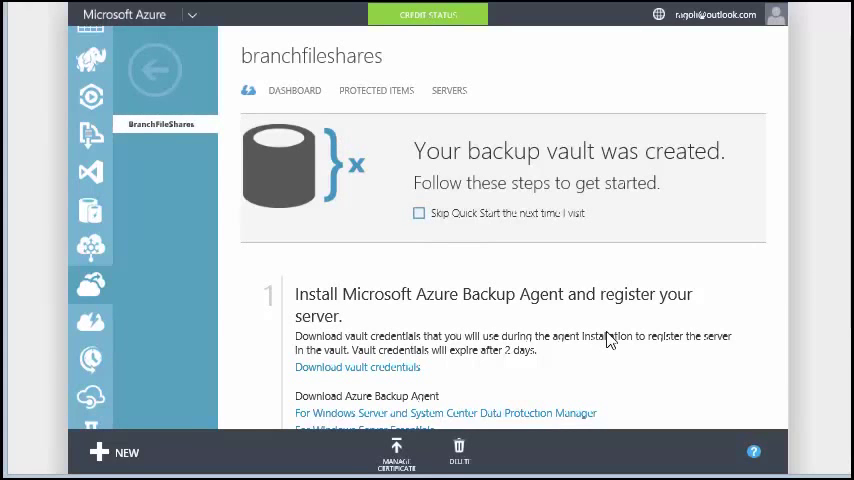
pyautogui.scroll(-3)
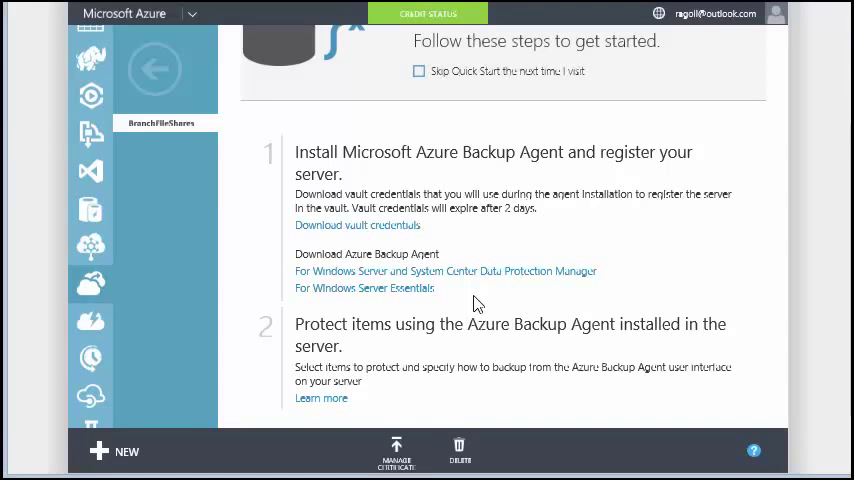
pyautogui.moveTo(352, 224)
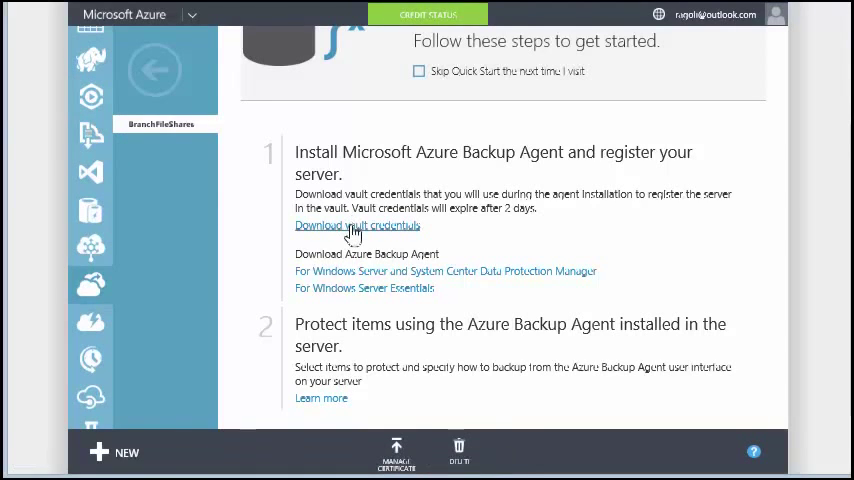
# Step: Download and save the BranchFileShares vault credentials file
pyautogui.click(356, 224)
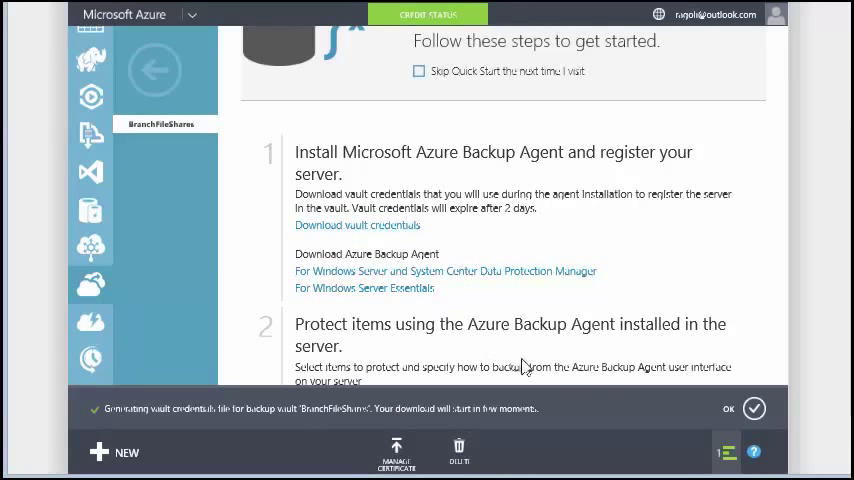
pyautogui.click(728, 408)
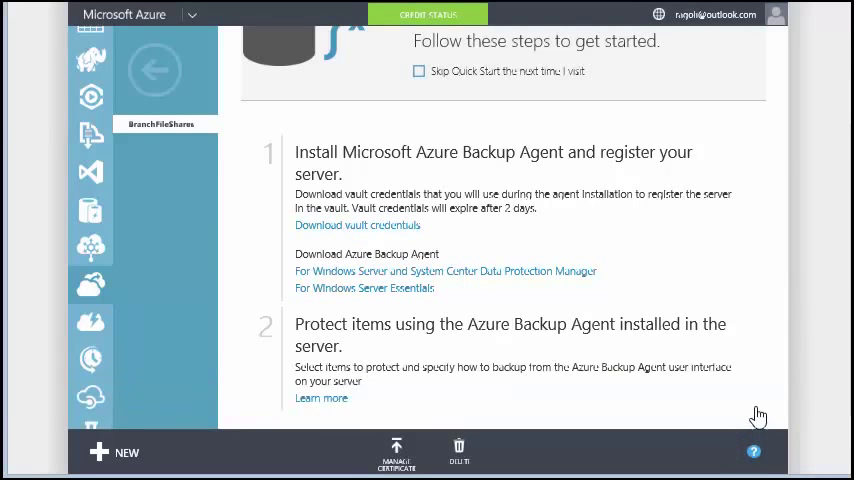
pyautogui.click(356, 224)
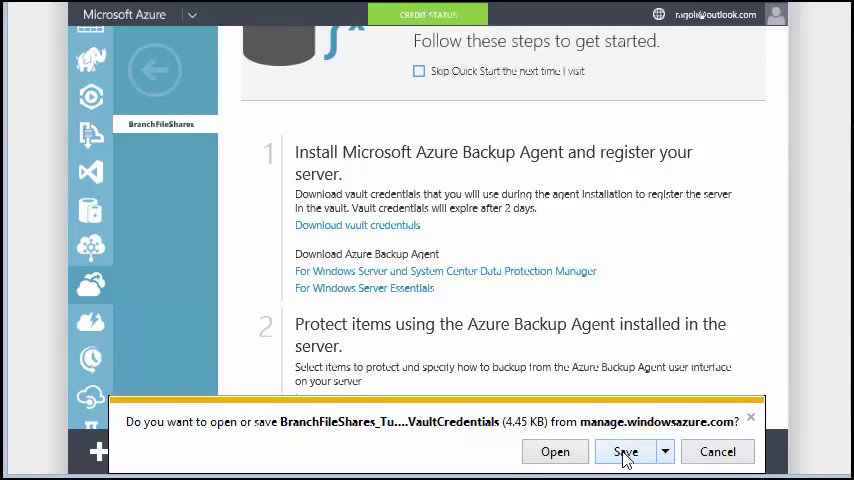
pyautogui.click(624, 452)
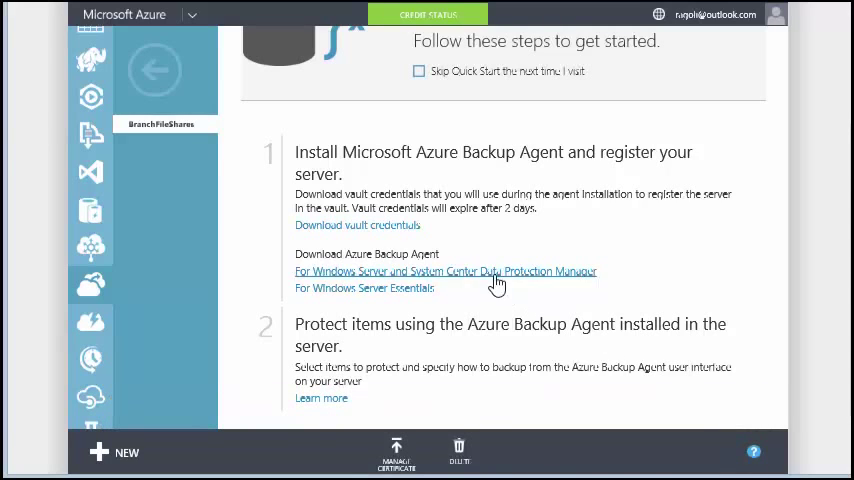
# Step: Download and save the MARS agent installer for Windows Server and DPM
pyautogui.click(444, 272)
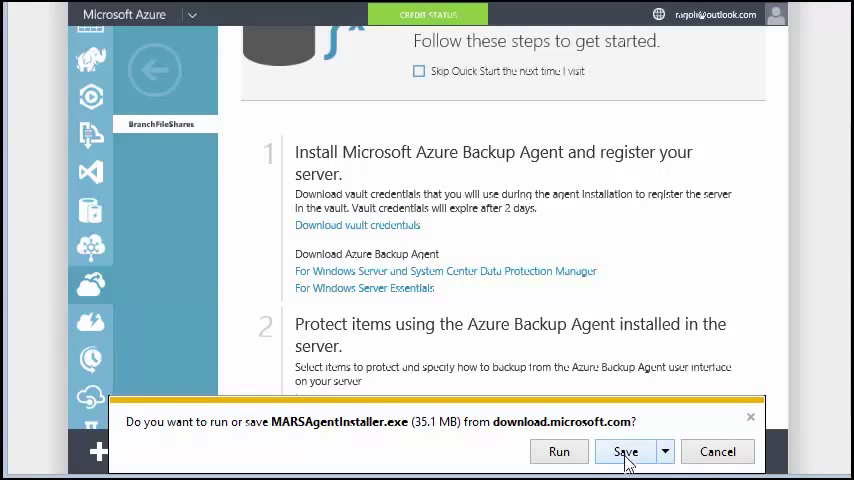
pyautogui.click(624, 452)
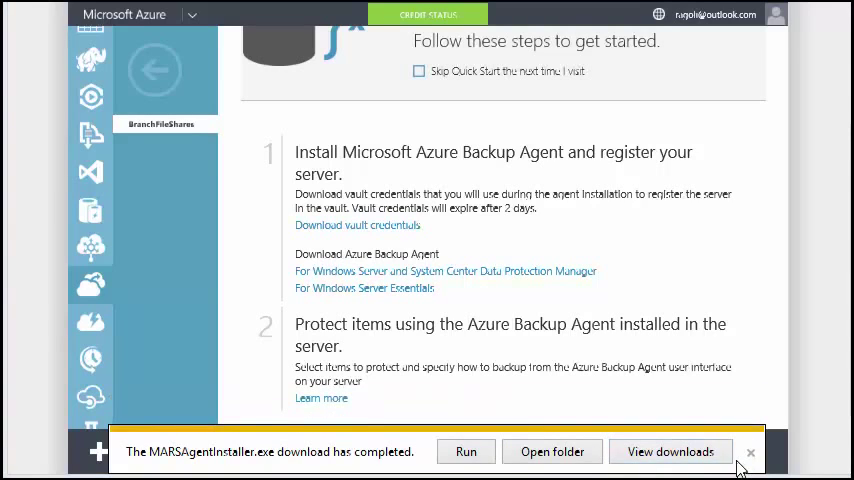